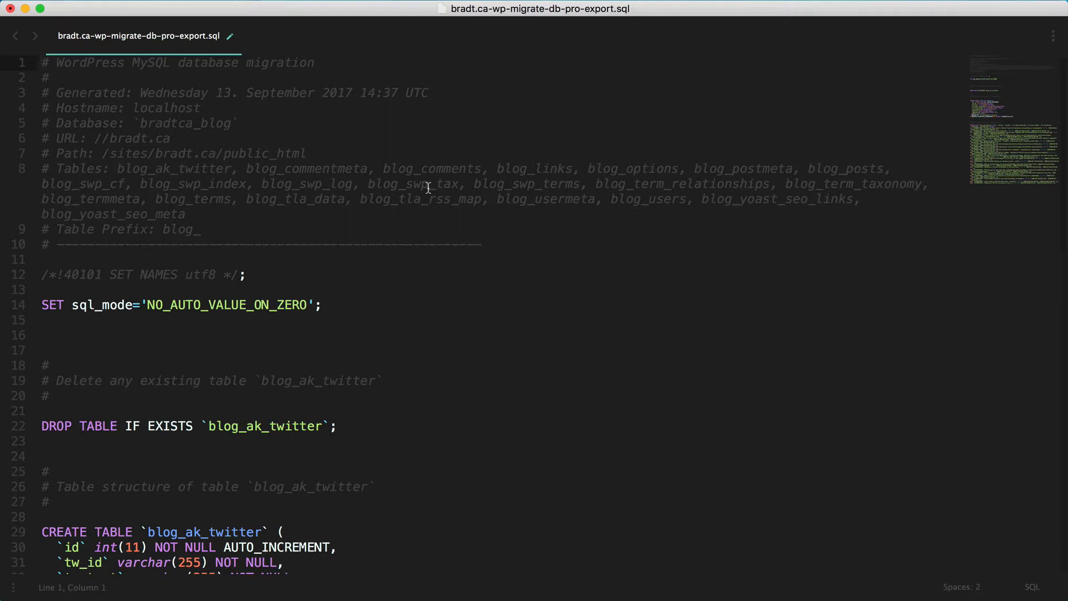
Switch to Import, choose the .sql.gz export file, and enable find & replace on the import.
left_click(41, 140)
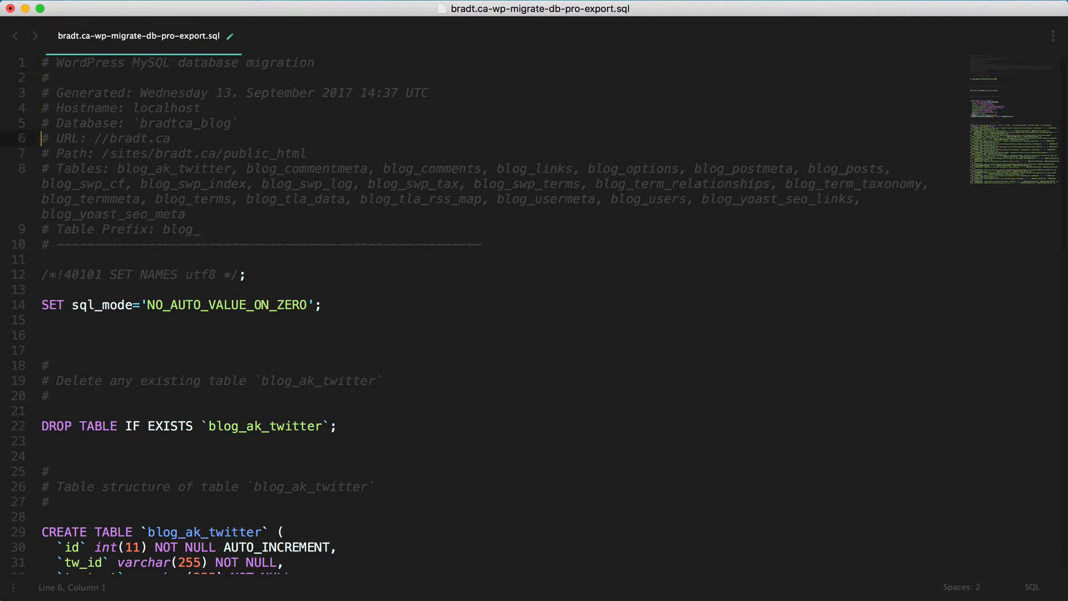
left_click_drag(43, 137, 42, 244)
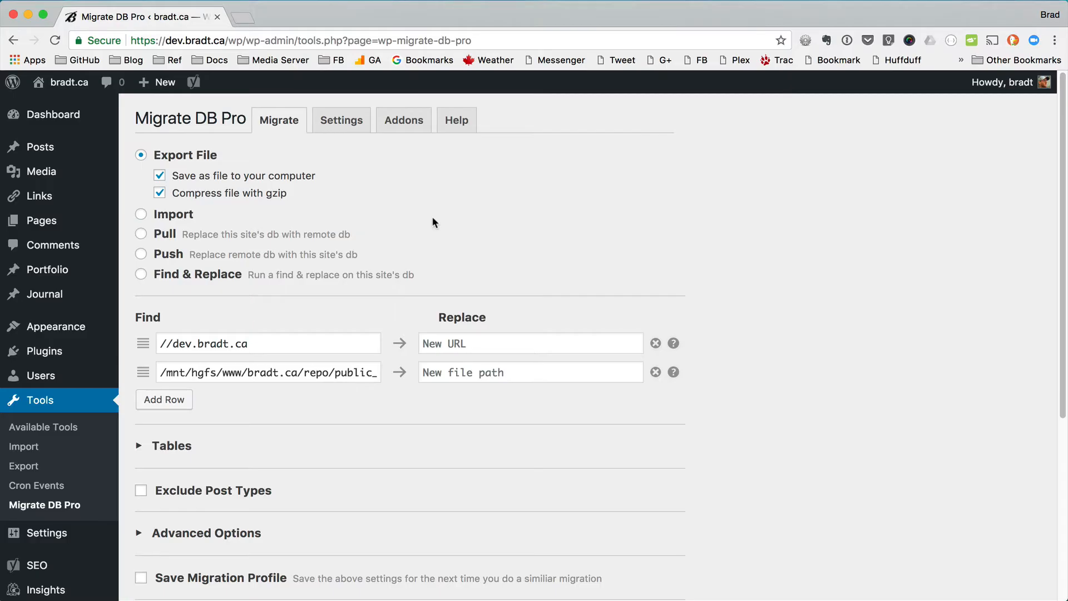
left_click(141, 174)
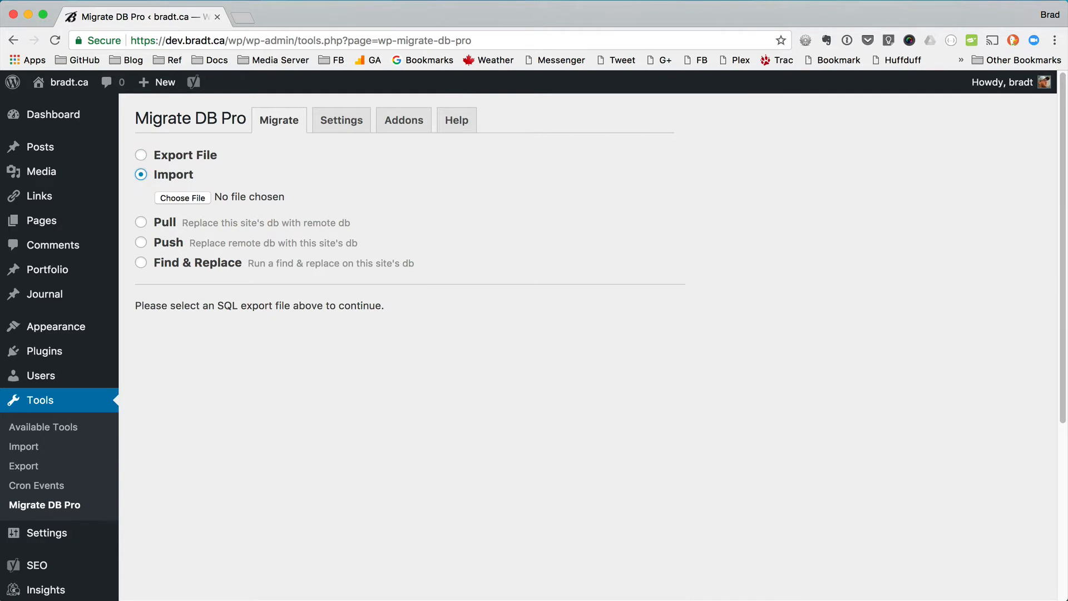
left_click(183, 197)
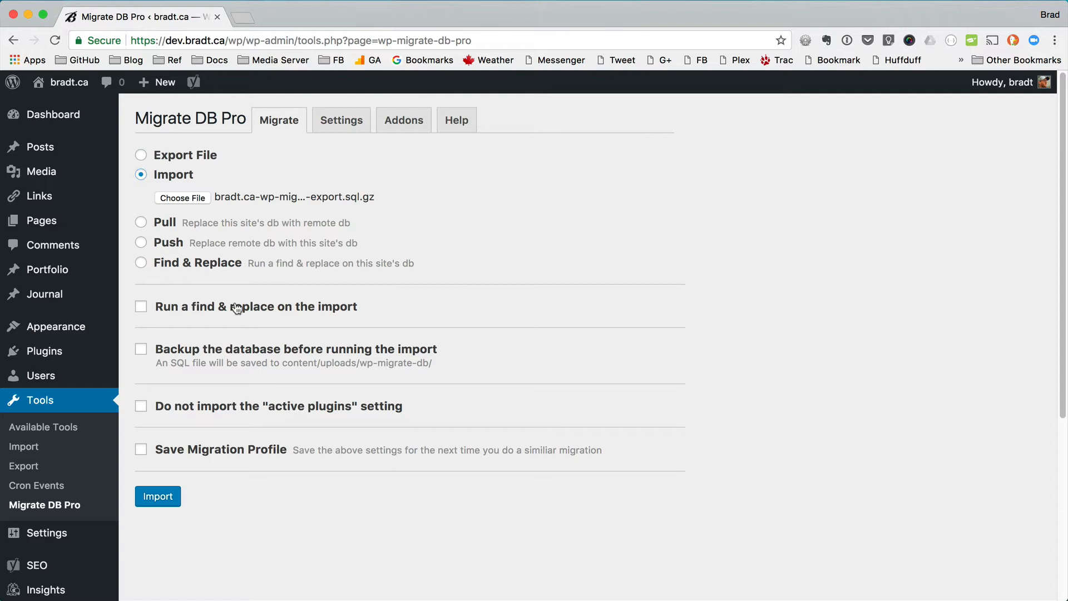
left_click(141, 307)
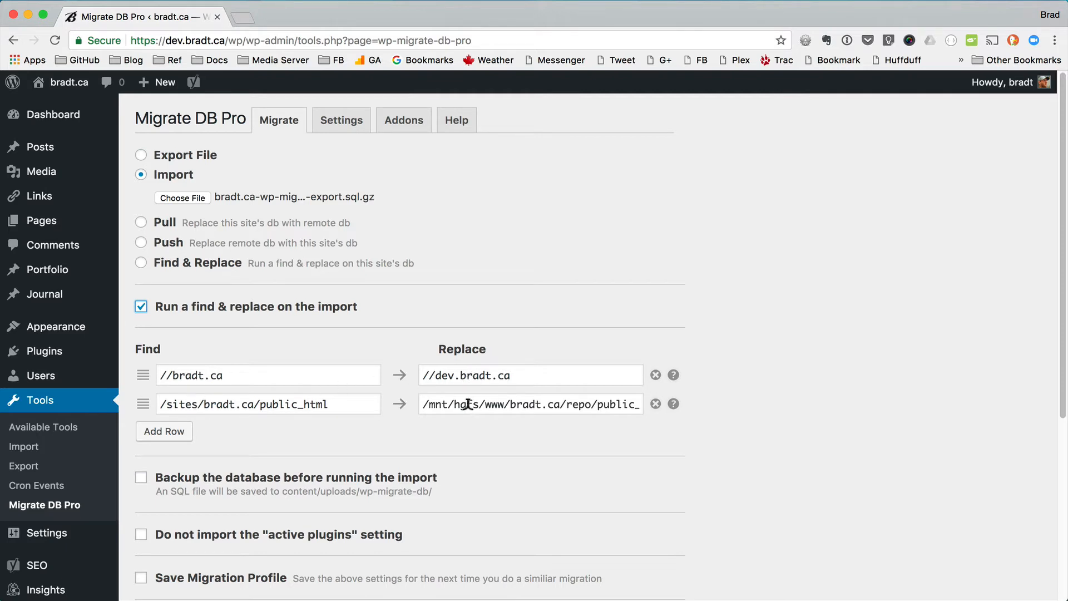
mouse_move(463, 413)
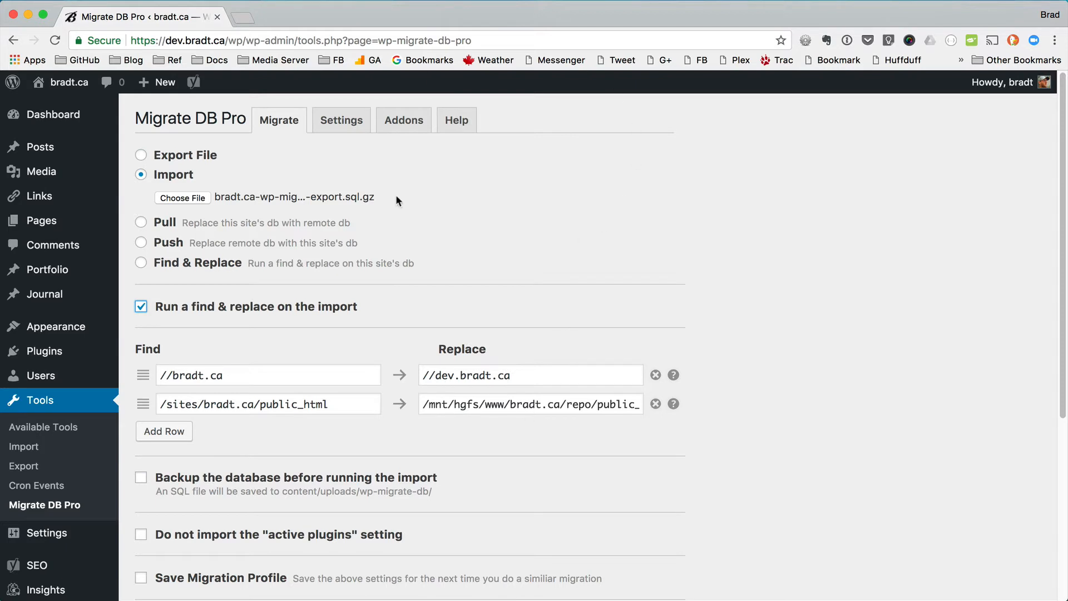
mouse_move(286, 394)
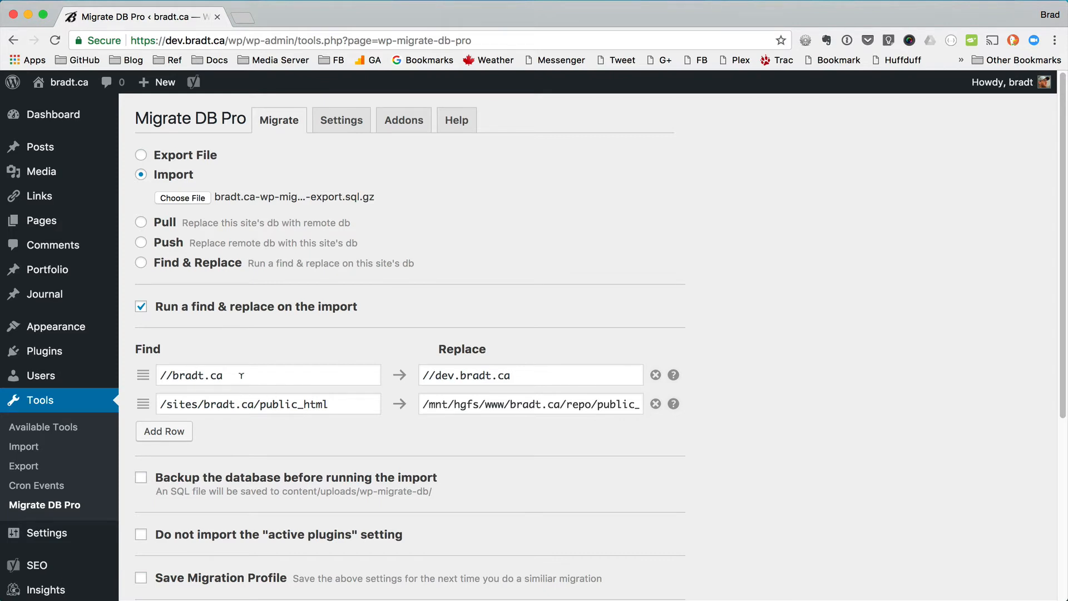
mouse_move(248, 345)
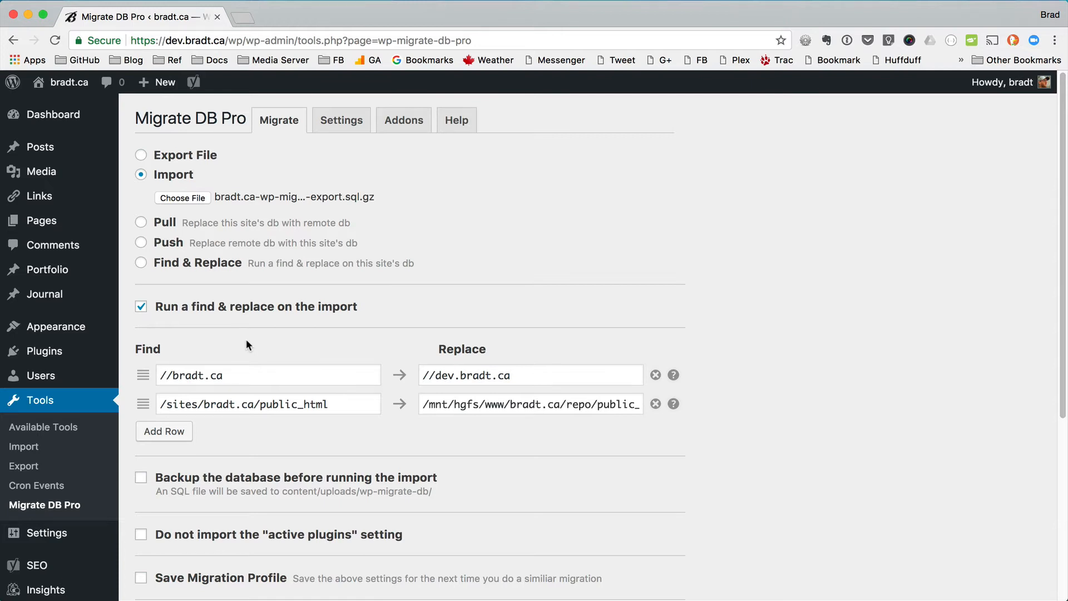
mouse_move(235, 421)
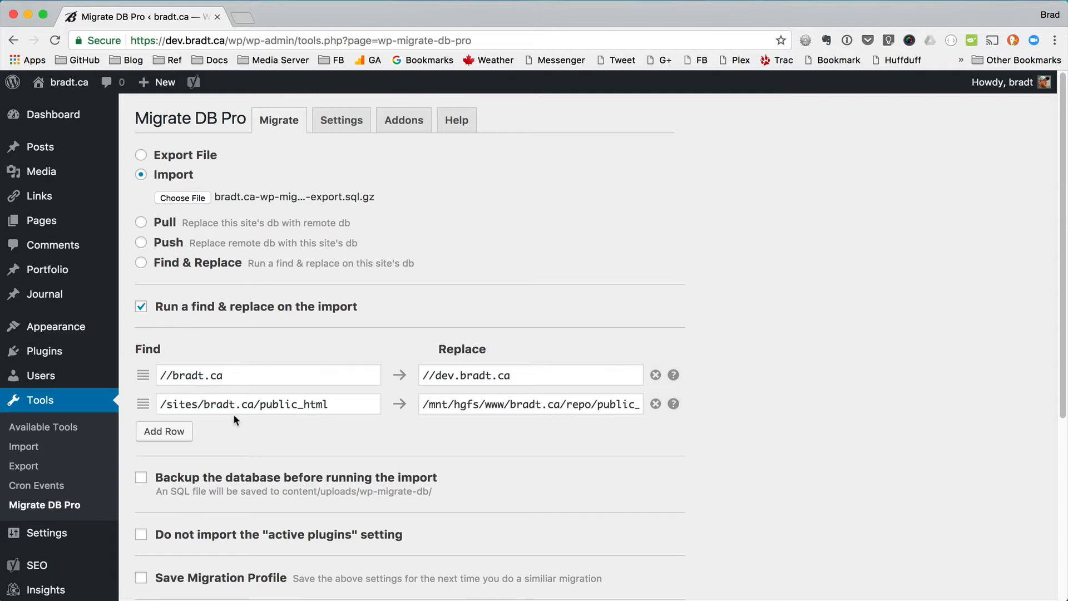
mouse_move(396, 294)
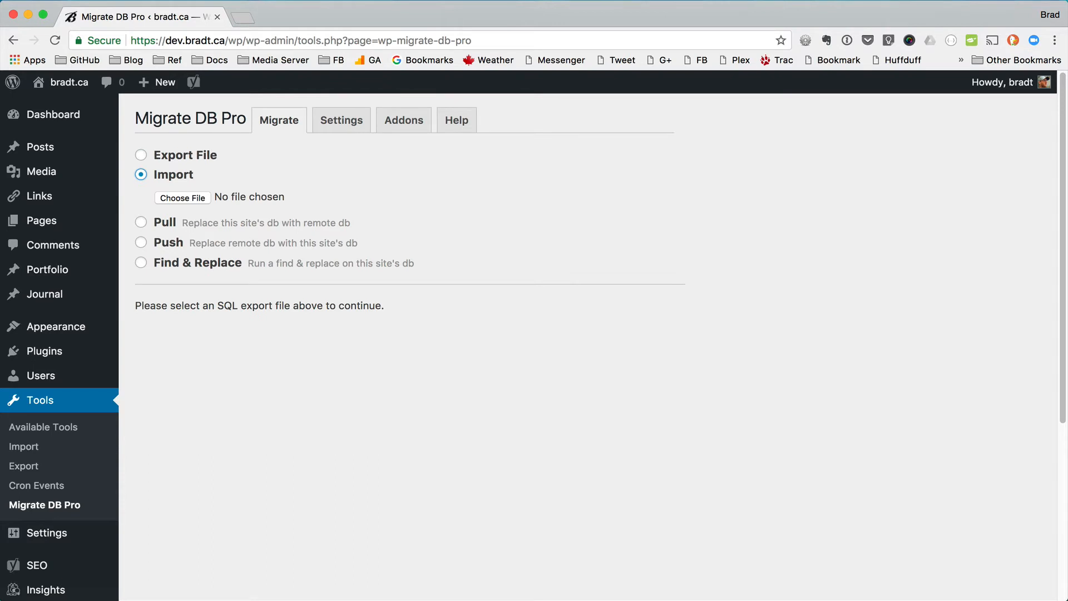
Choose the phpMyAdmin .sql.gz export and enable find & replace.
left_click(183, 198)
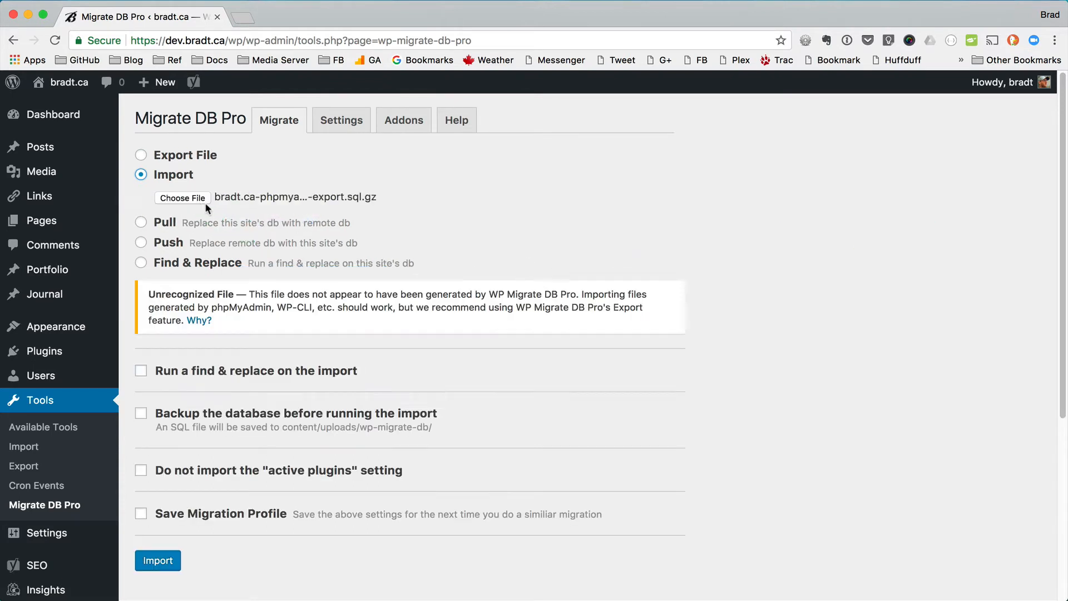
mouse_move(264, 356)
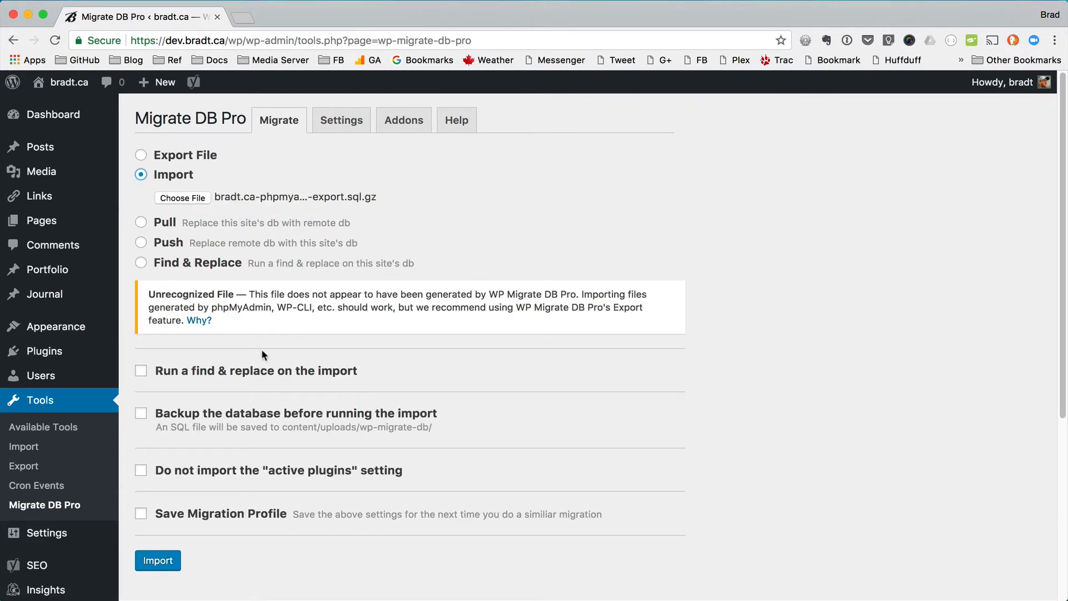
left_click(140, 371)
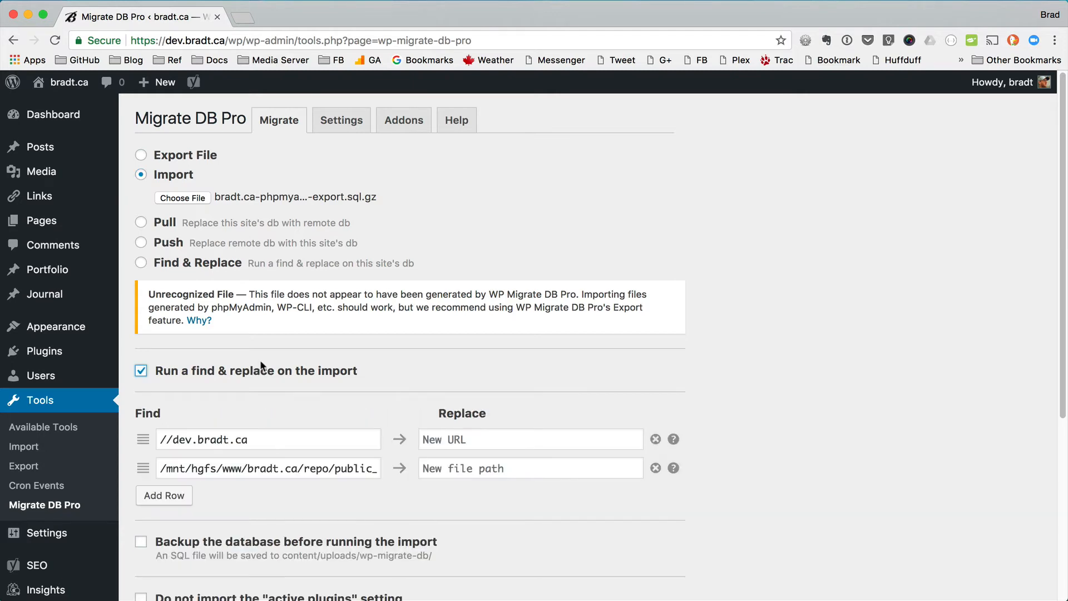
scroll("down", 3)
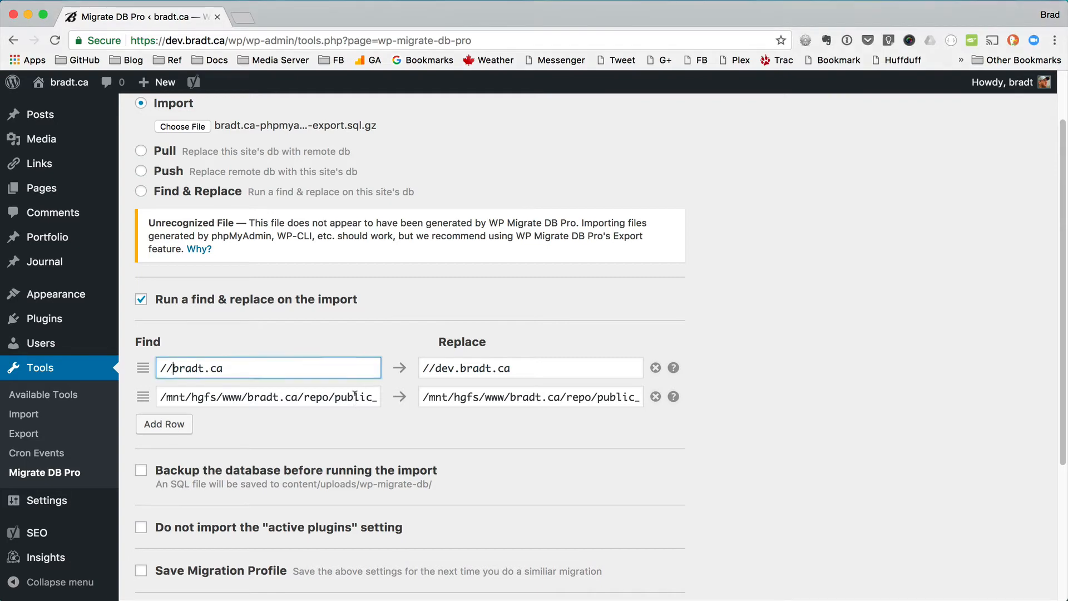
Add the /sites/bradt.ca/public_html replacement, skip active plugins, and start the import.
type("/sites/bradt.ca/public_html")
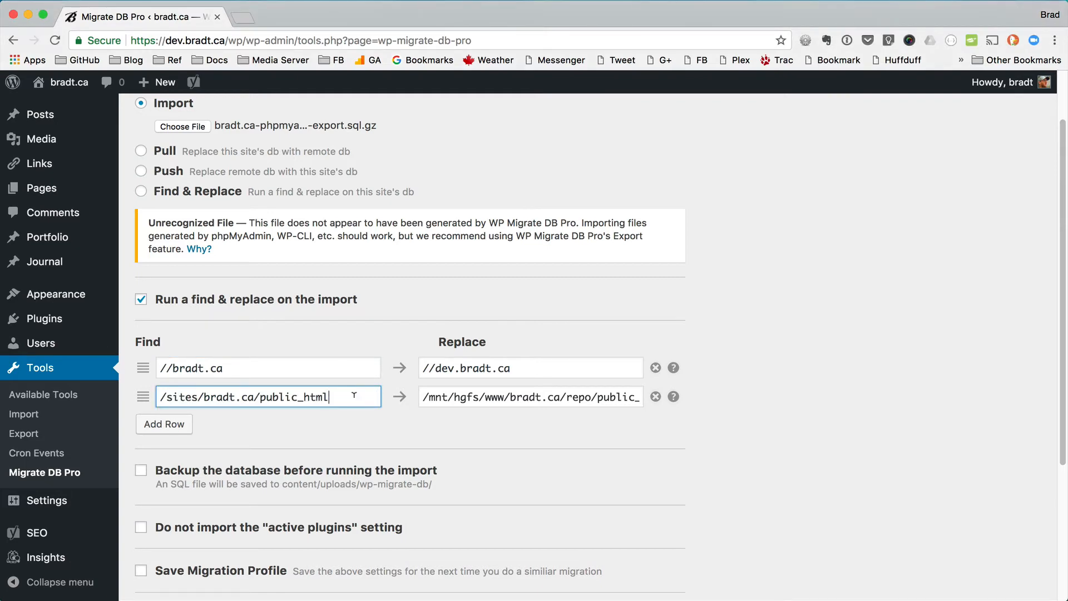
scroll("down", 3)
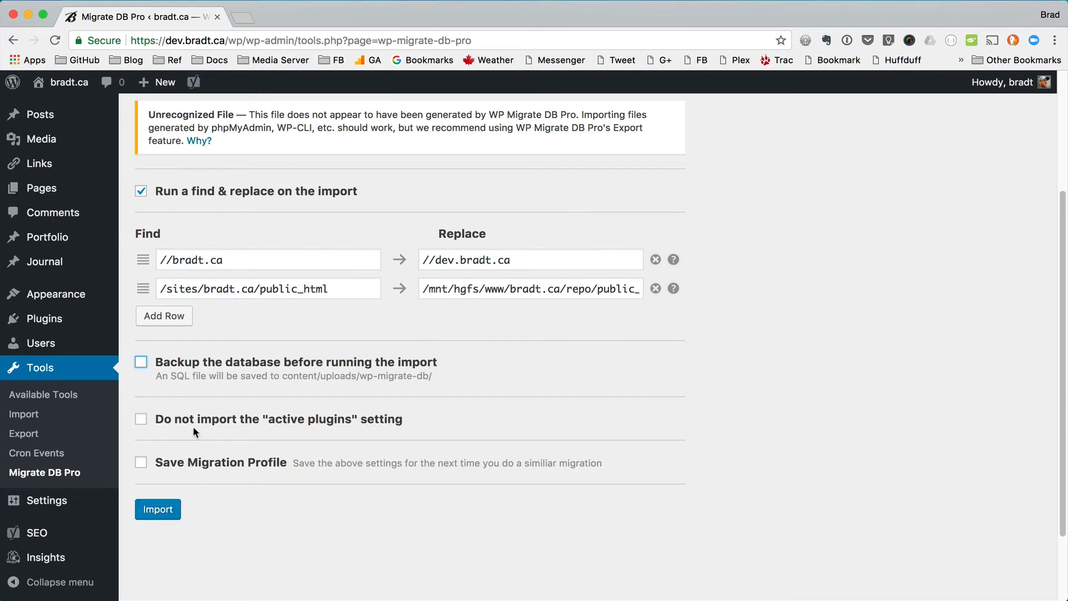
double_click(182, 419)
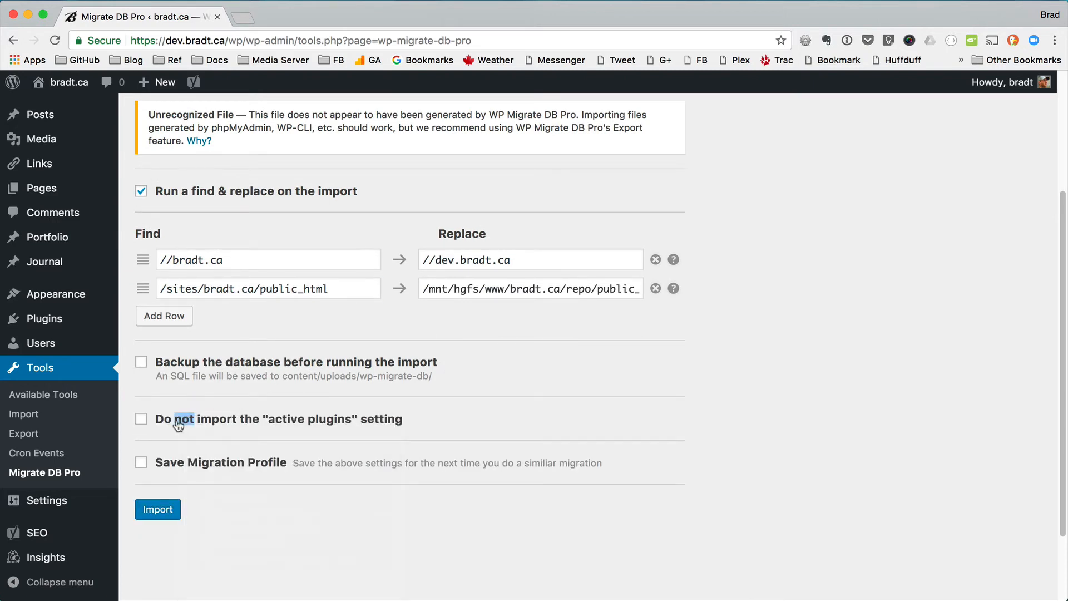
left_click(140, 419)
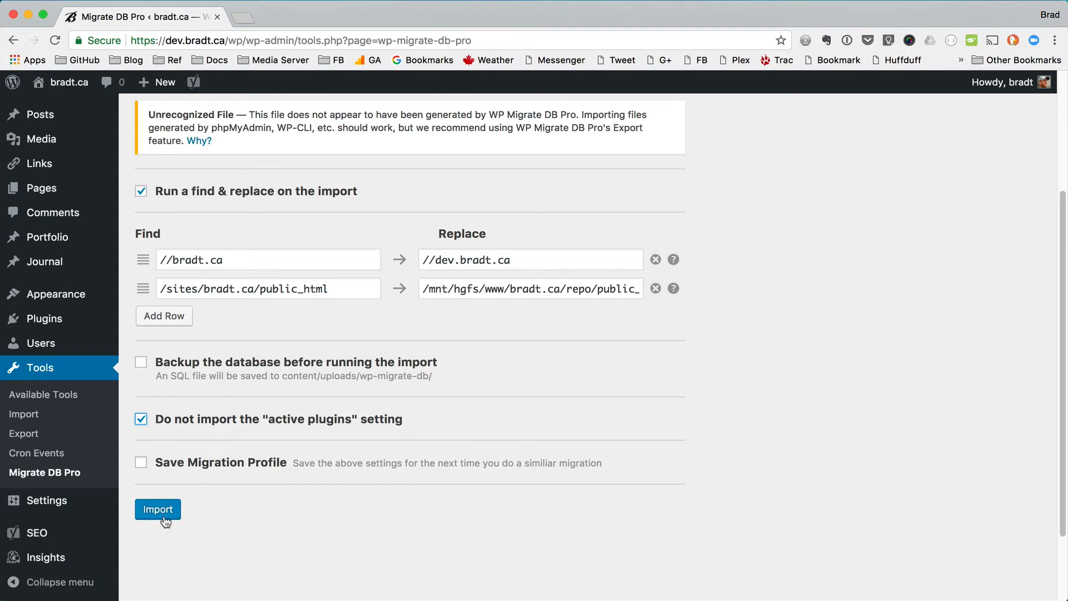
left_click(157, 509)
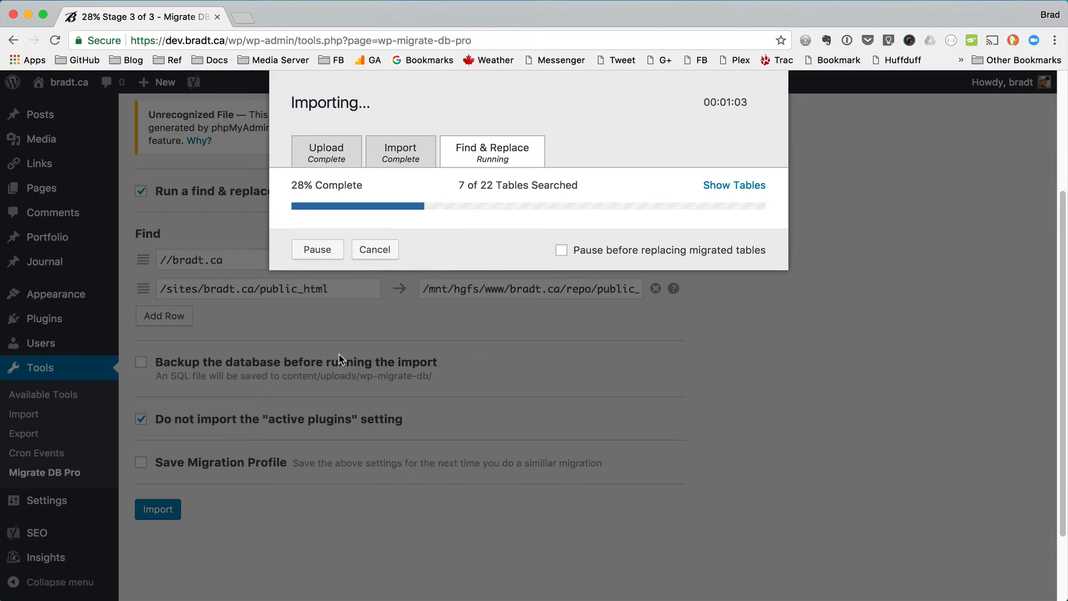
Pause the import, show and then hide the find & replace table list, and resume.
left_click(318, 263)
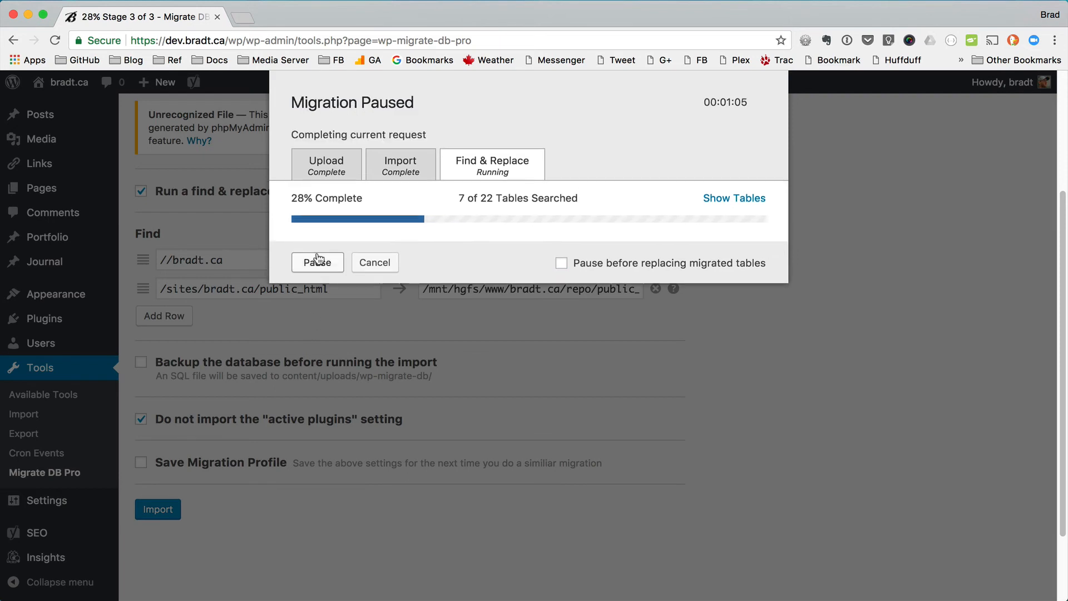
mouse_move(324, 257)
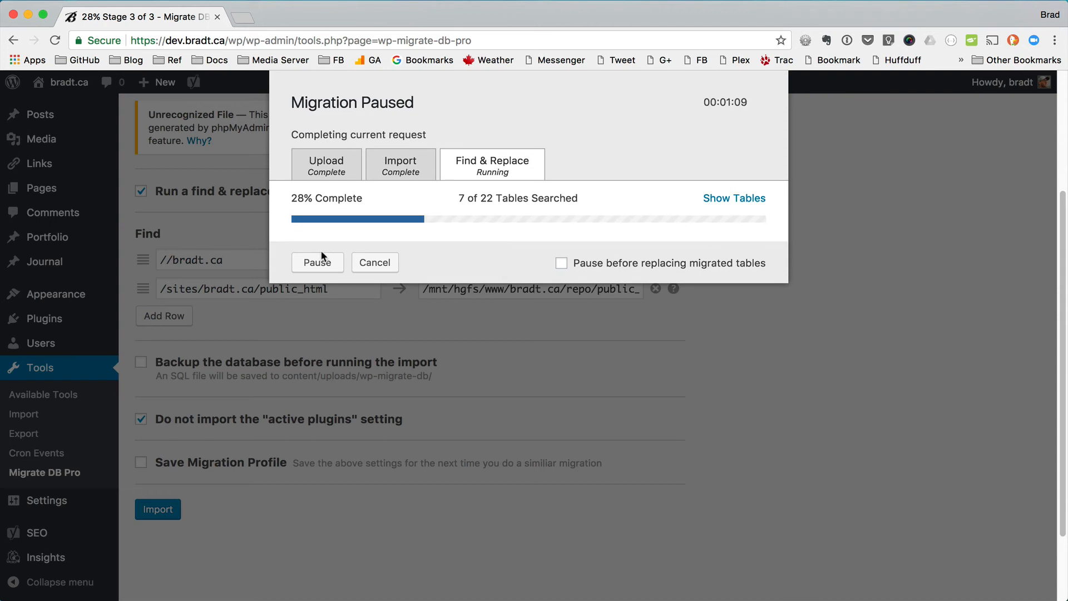
mouse_move(522, 255)
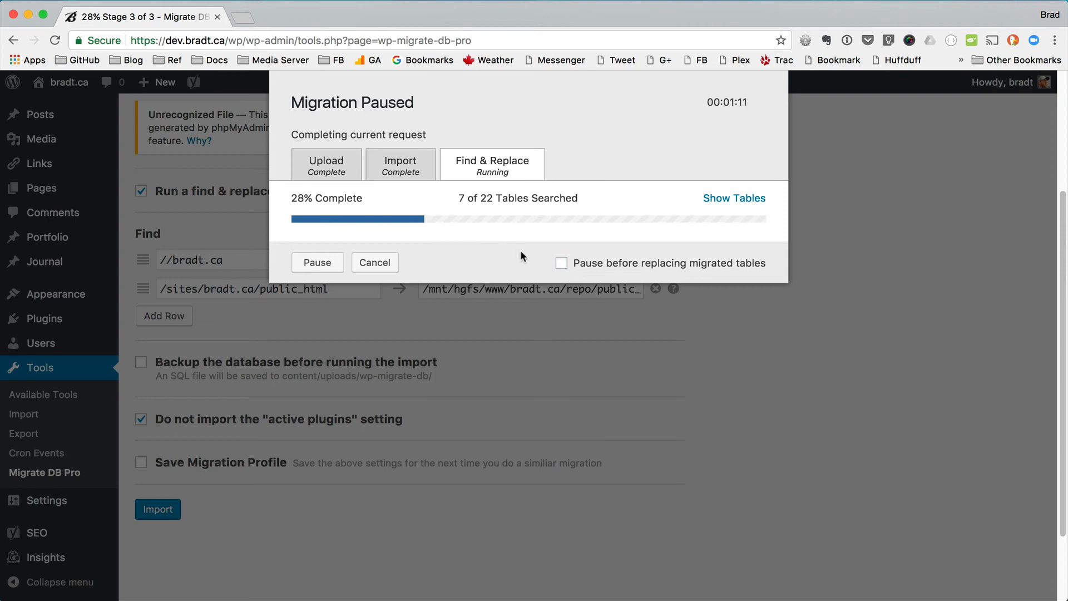
mouse_move(509, 280)
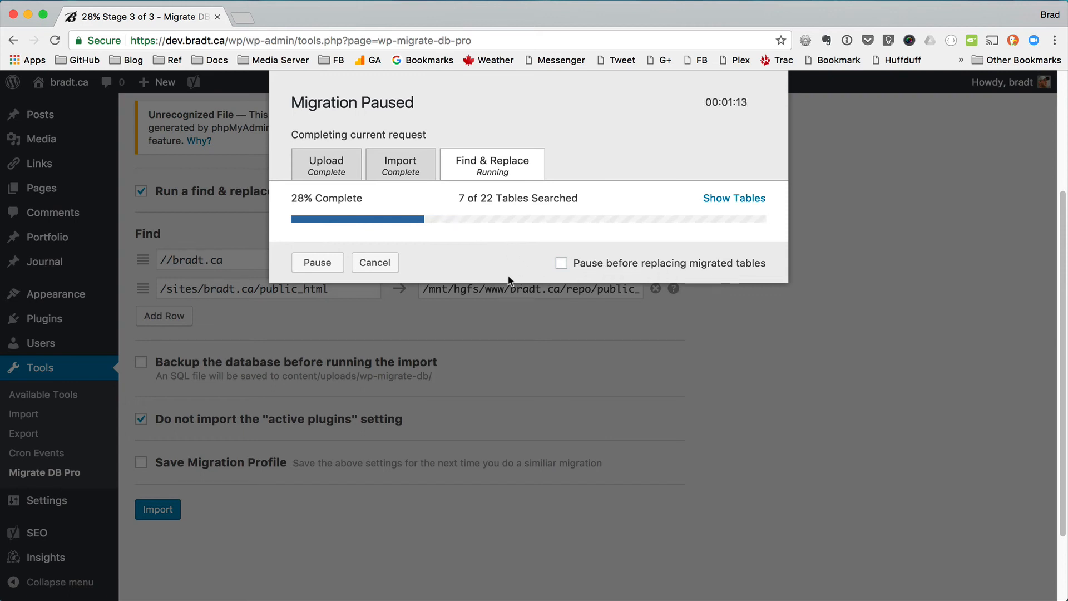
left_click(317, 262)
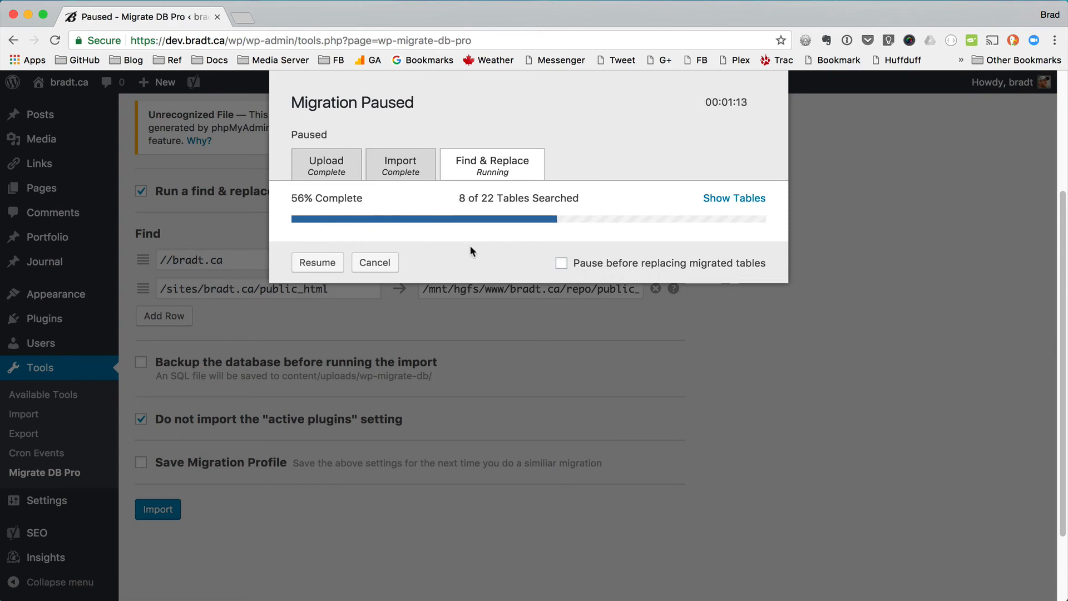
left_click(734, 198)
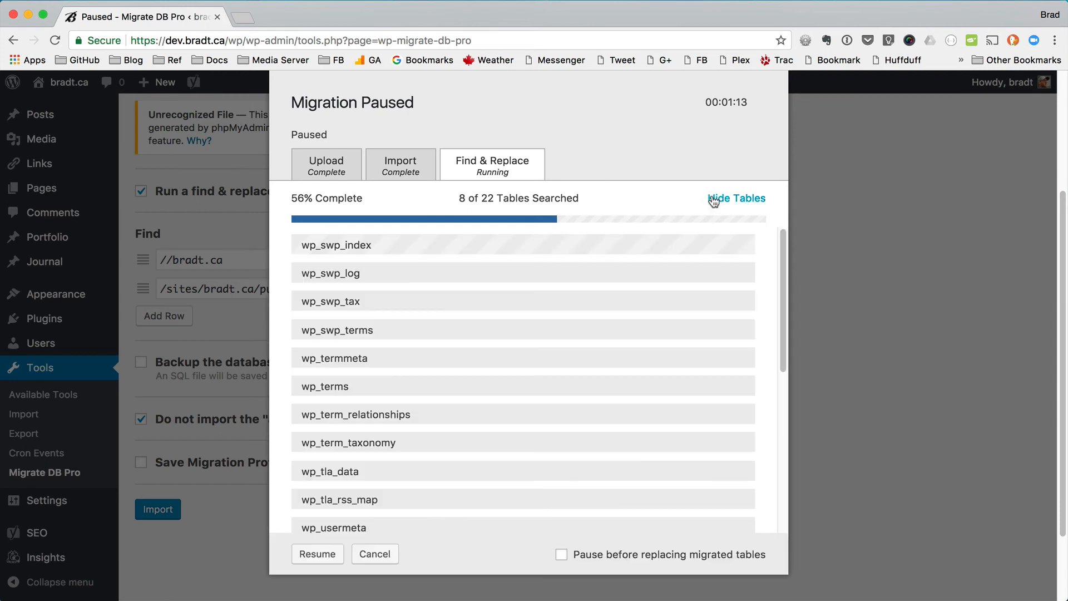
left_click(736, 198)
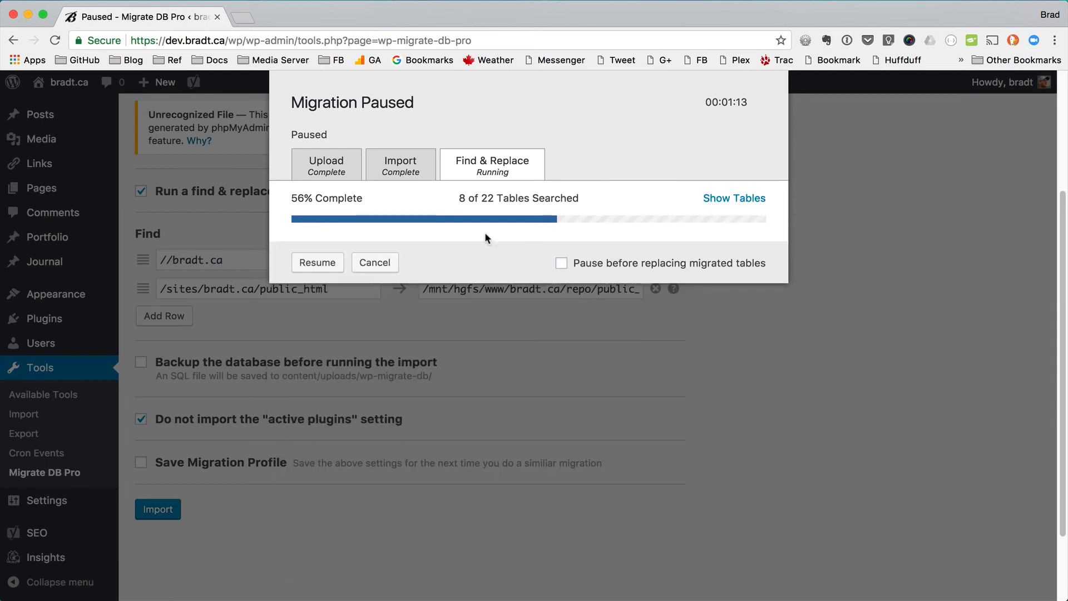
left_click(318, 262)
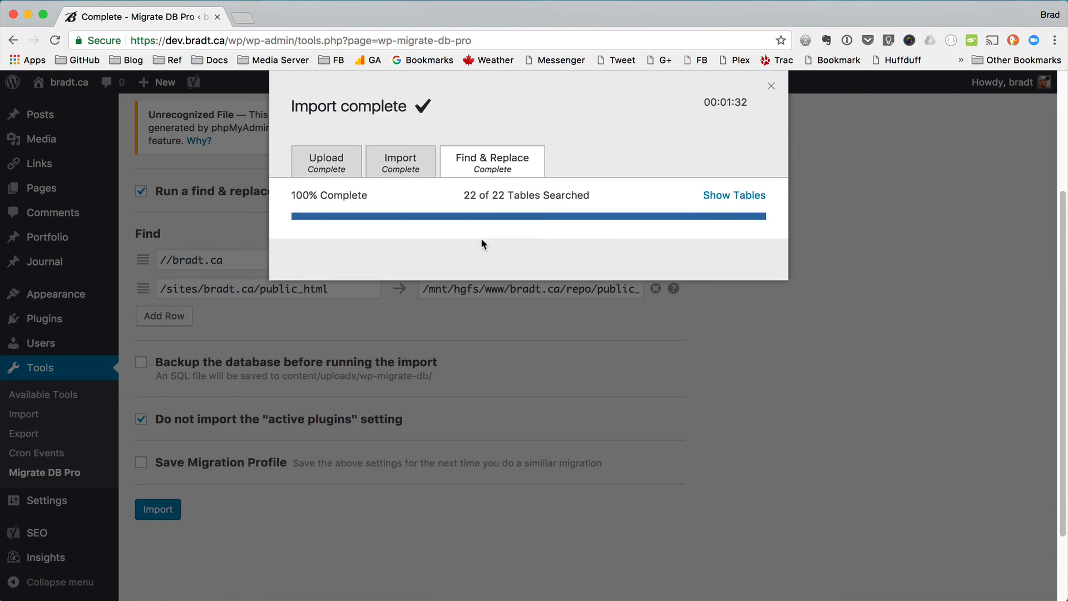
mouse_move(487, 282)
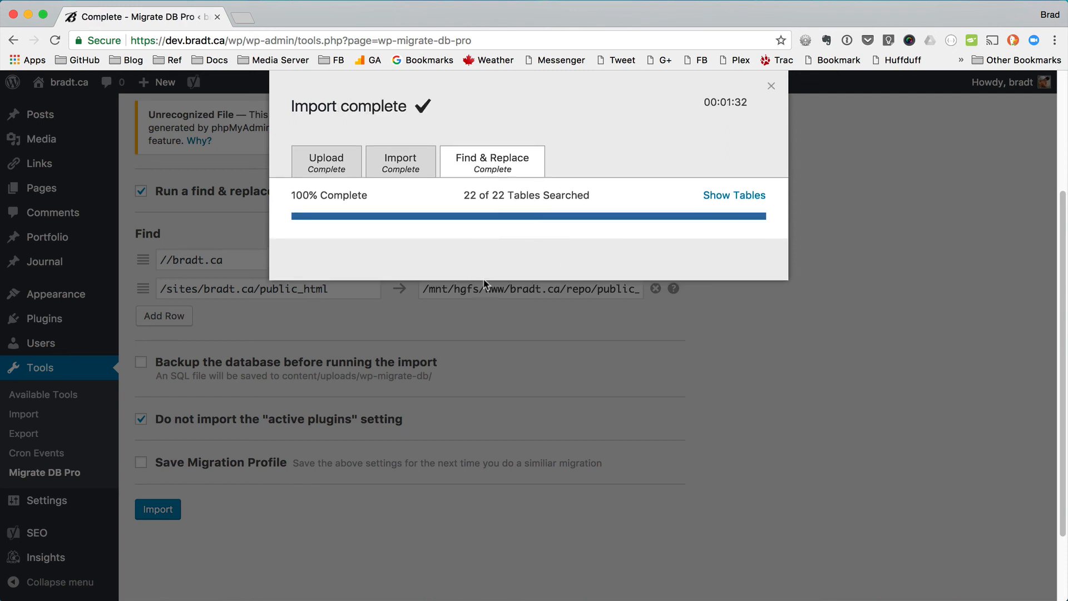